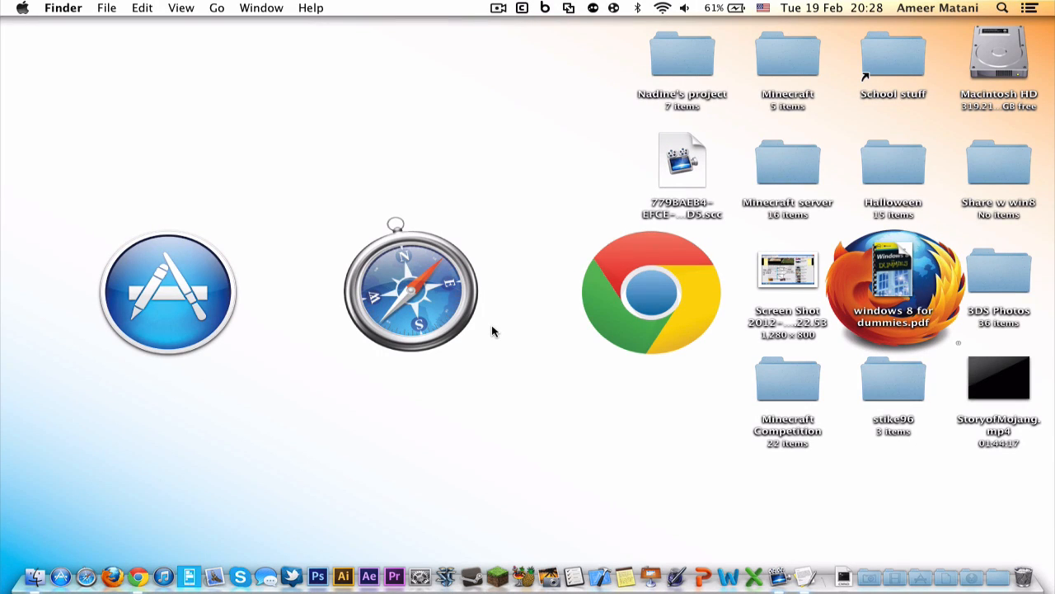
Hide PopClip's menu-bar icon and acknowledge the Icon Hidden notice.
type("pop")
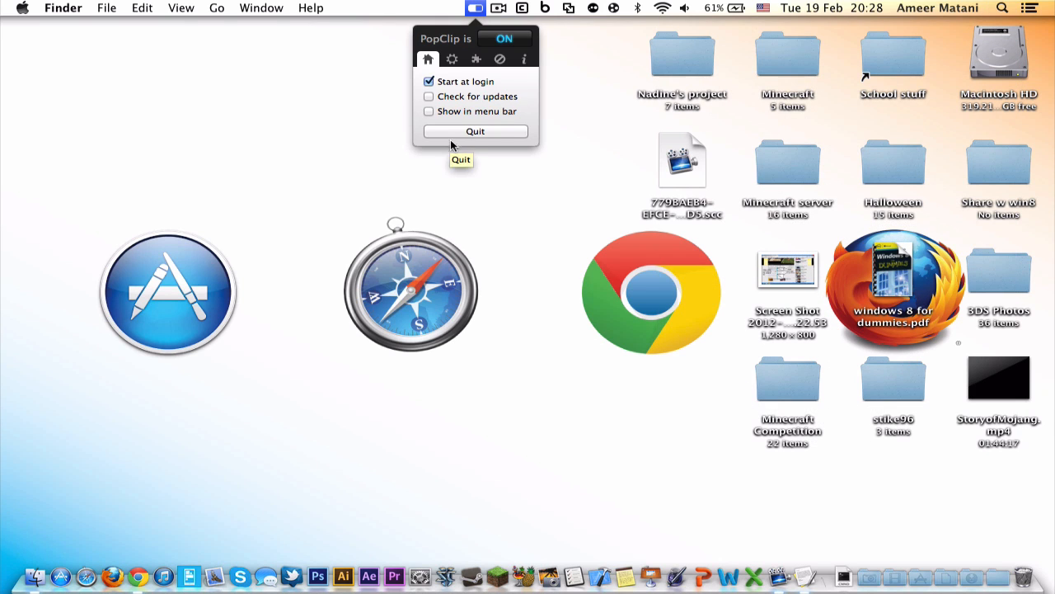
mouse_move(527, 109)
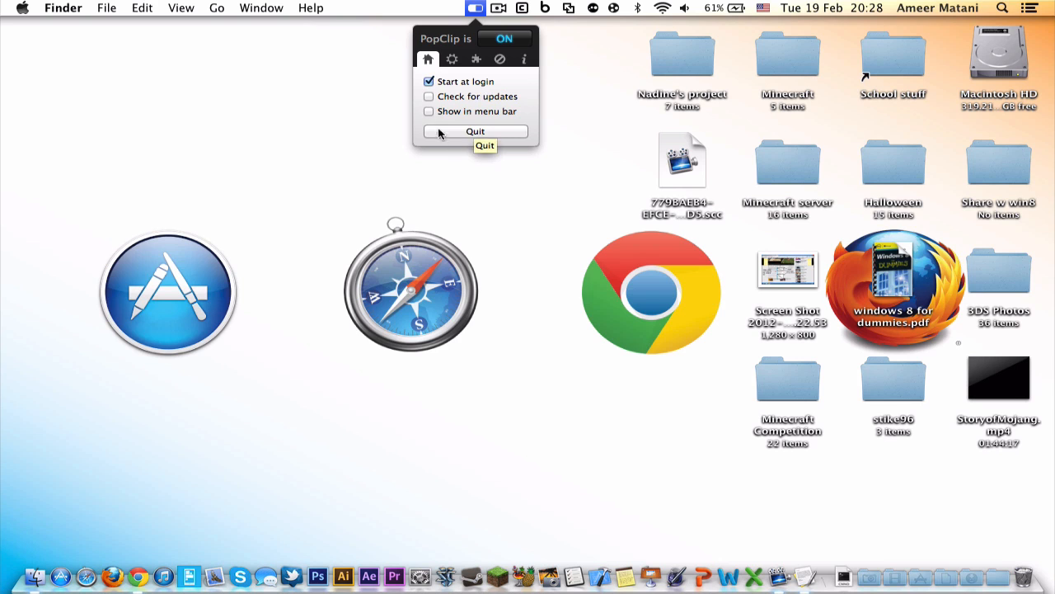
left_click(475, 132)
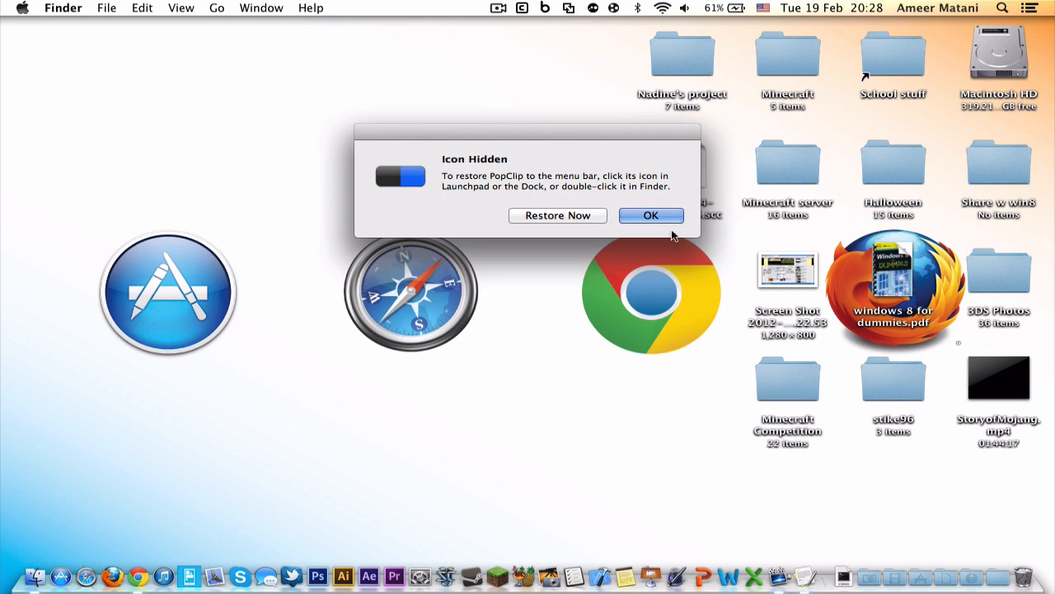
left_click(650, 215)
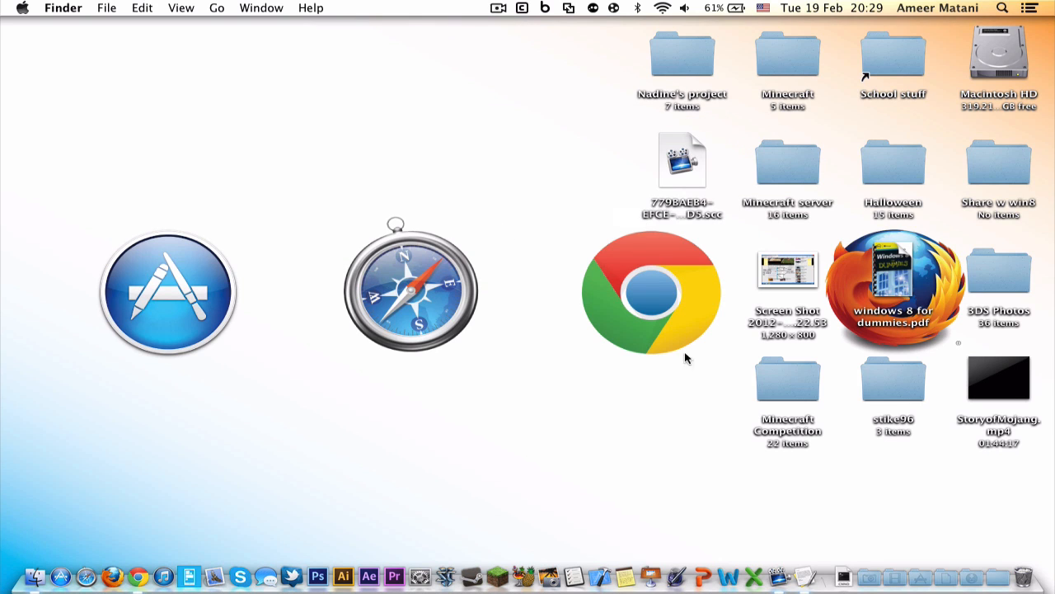
mouse_move(795, 540)
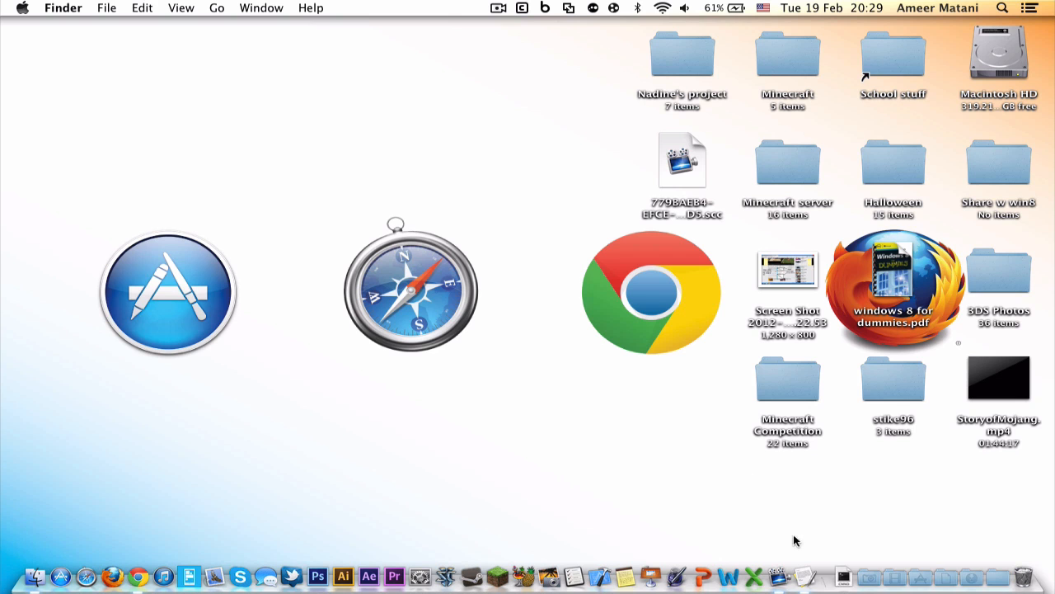
Create a new blank TextEdit document containing the word 'new'.
left_click(824, 552)
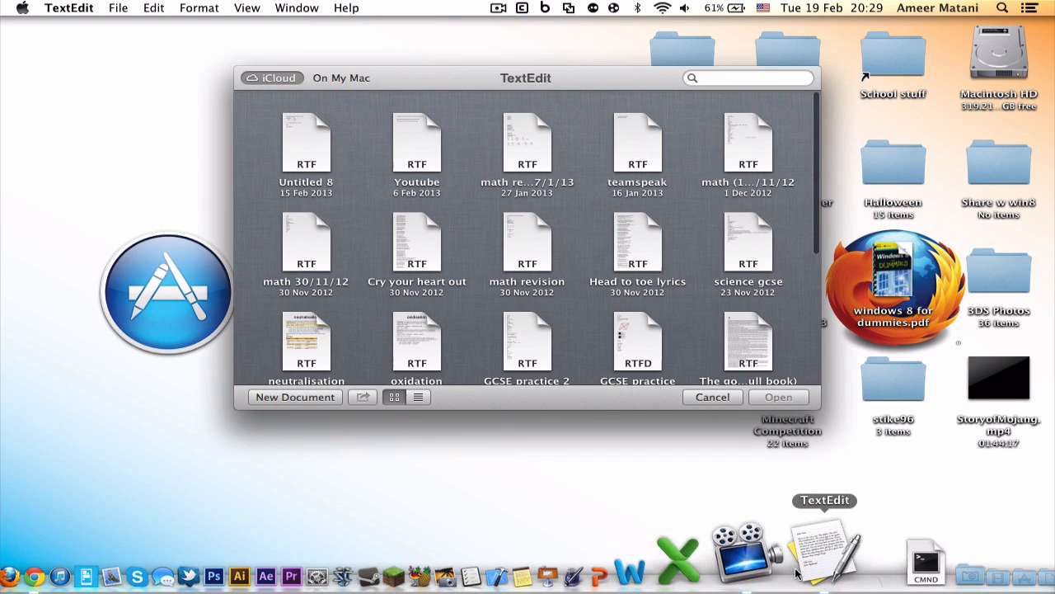
left_click(293, 396)
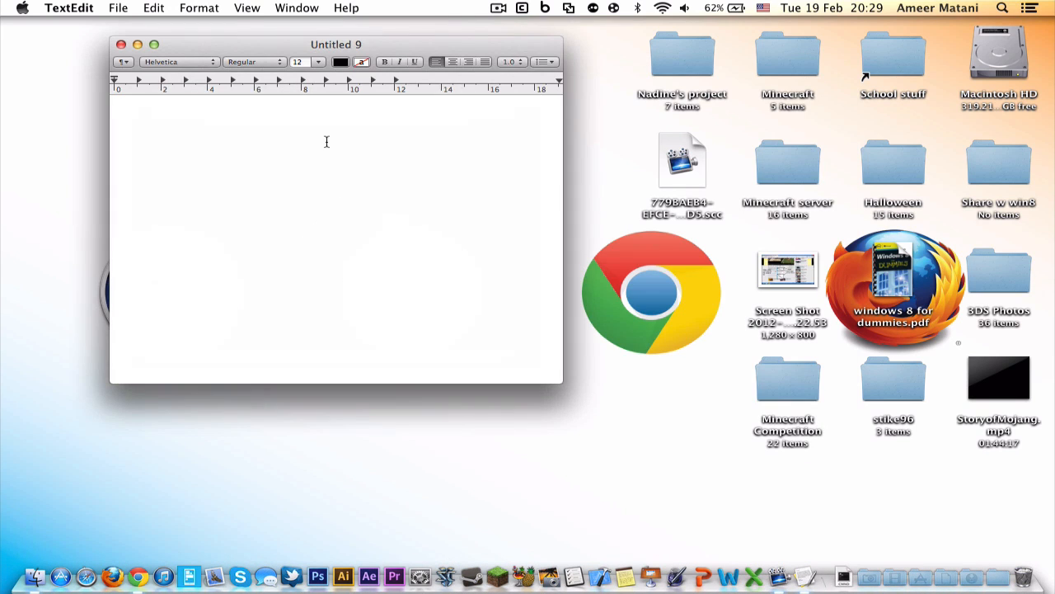
type("new")
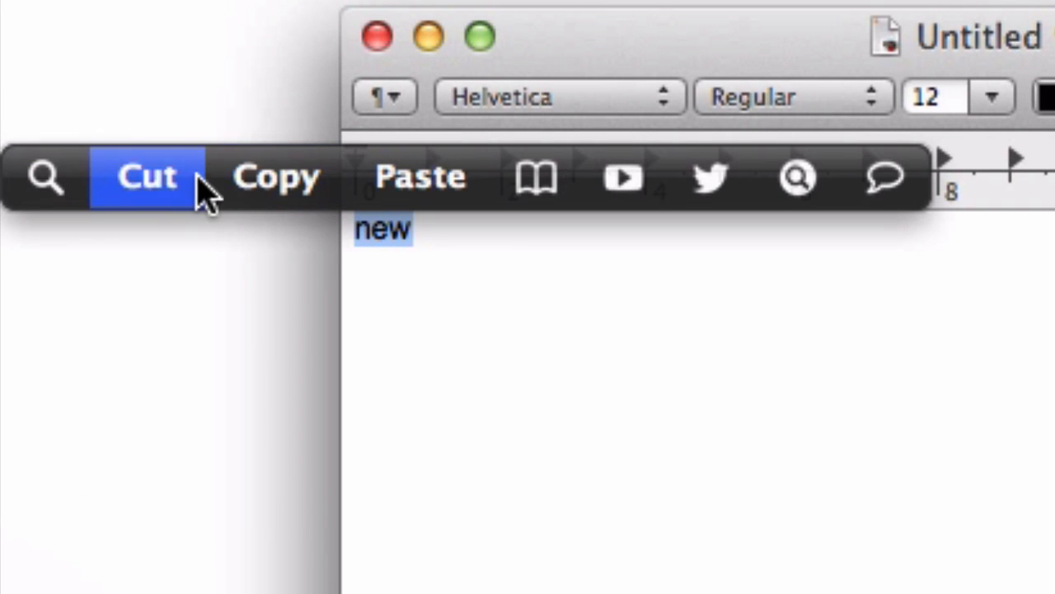
mouse_move(591, 223)
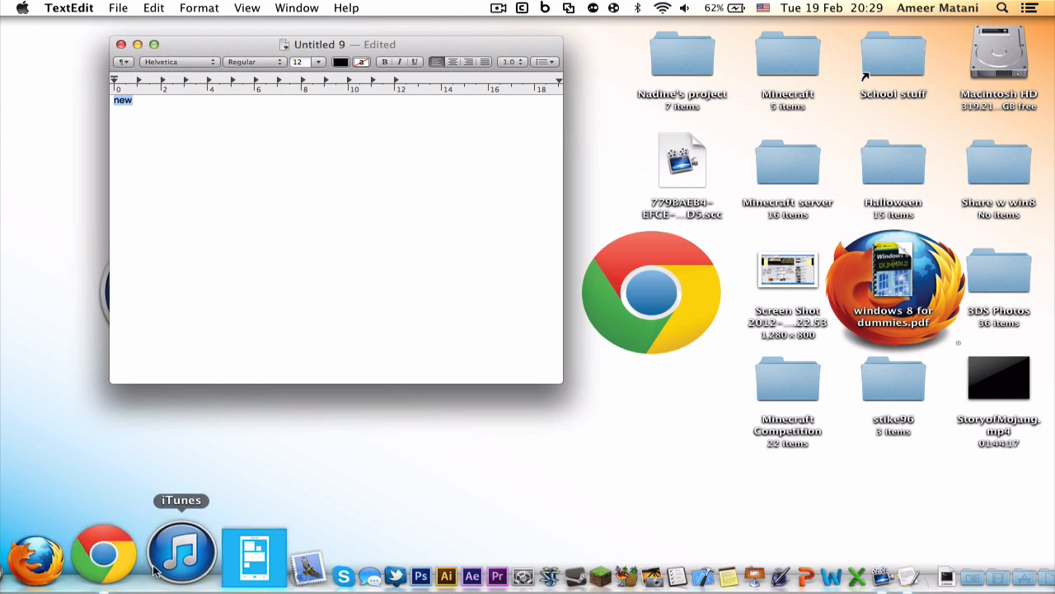
left_click(102, 551)
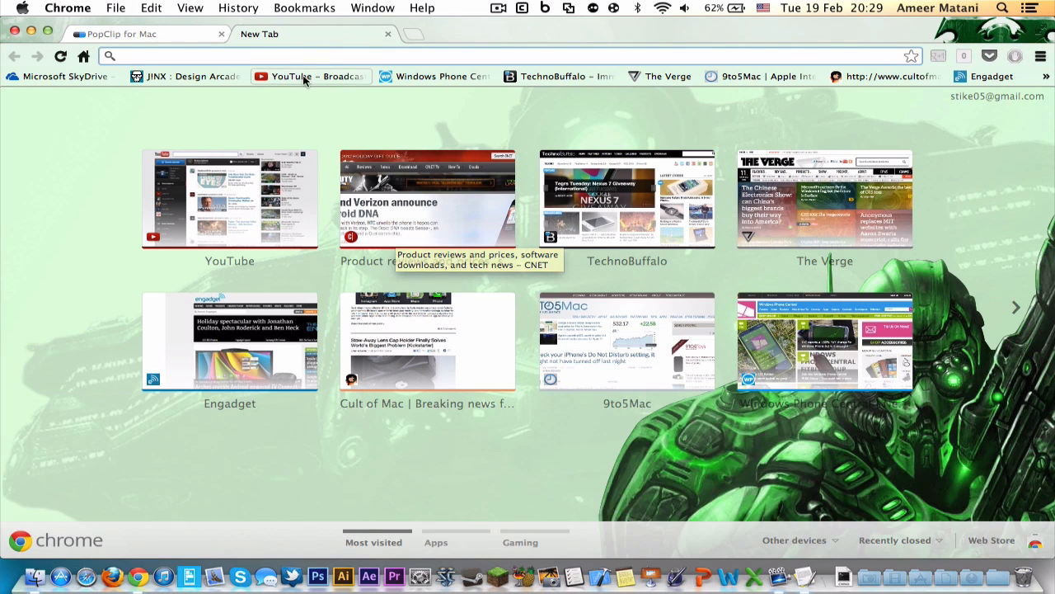
type("new")
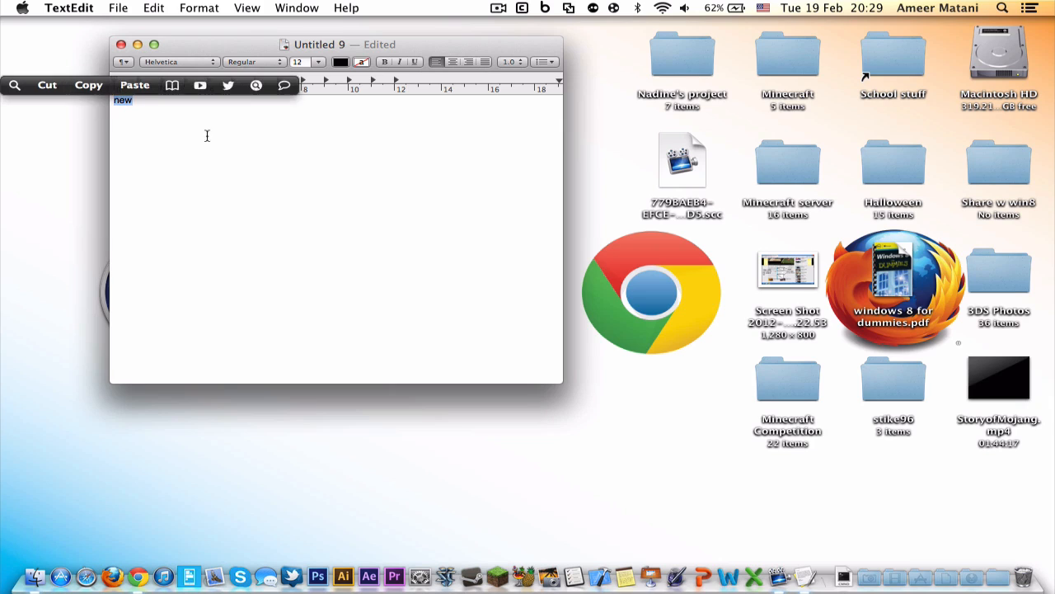
Dismiss PopClip's floating action bar and bring up its menu-bar settings menu.
left_click(283, 85)
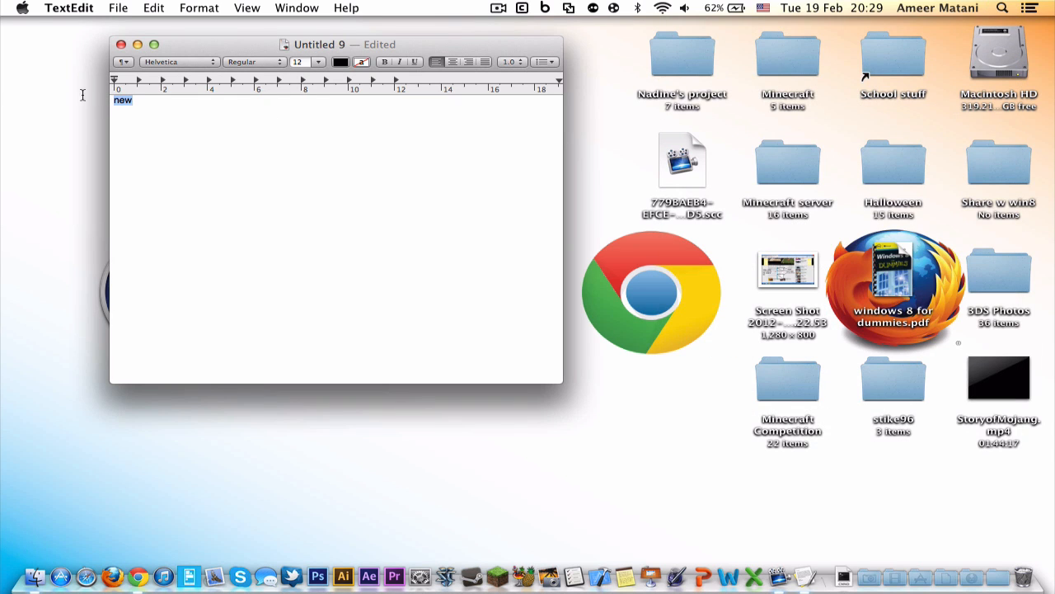
left_click(537, 7)
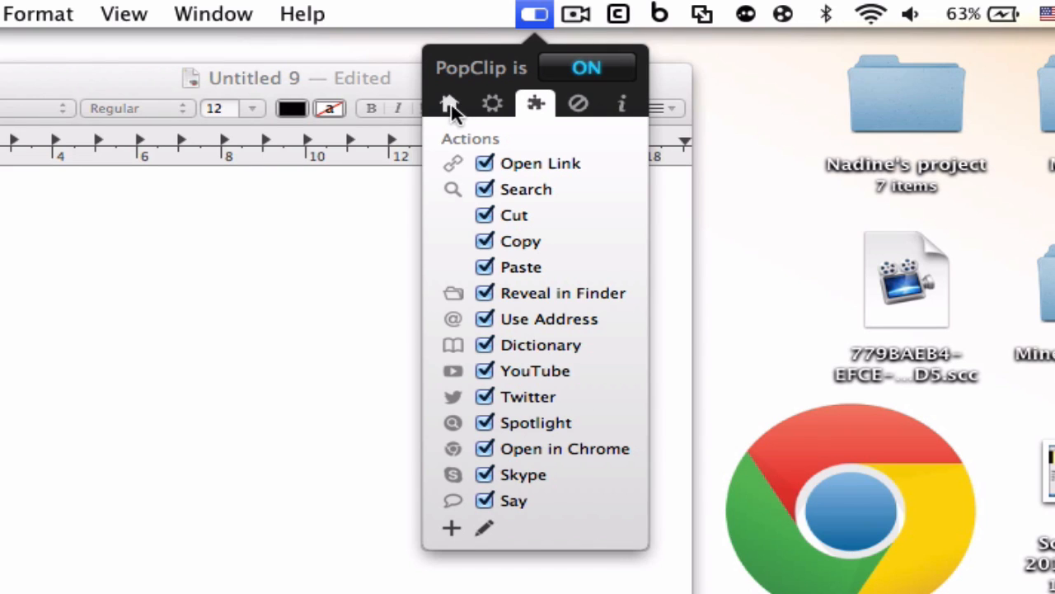
mouse_move(525, 241)
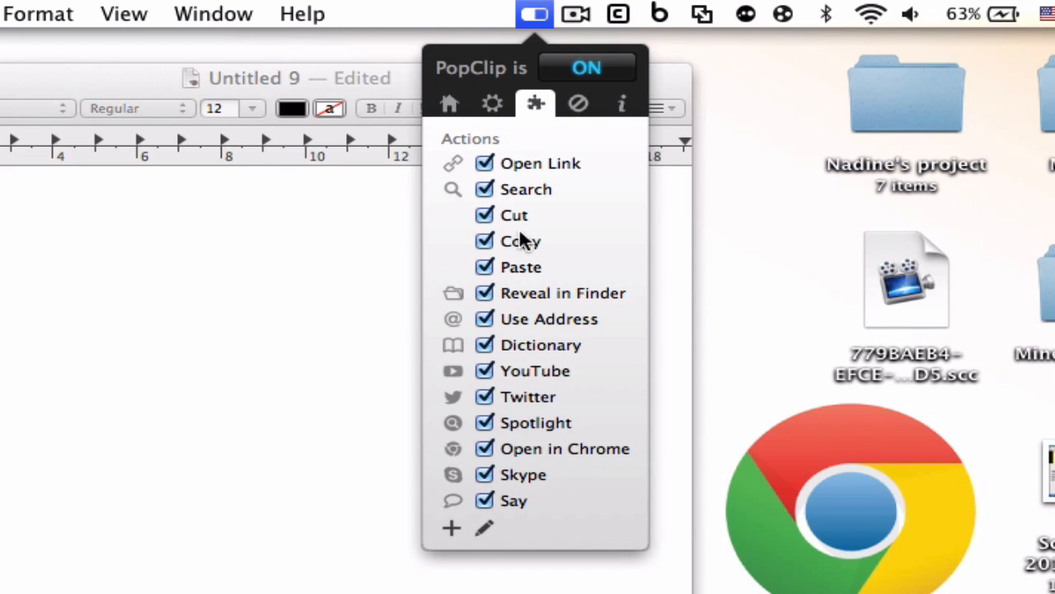
mouse_move(543, 333)
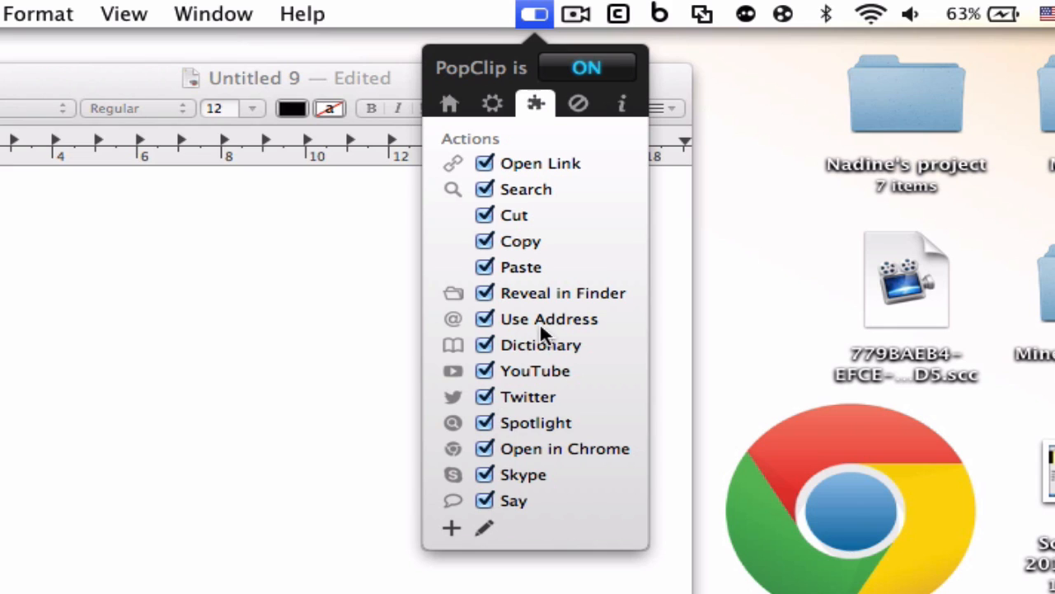
mouse_move(486, 240)
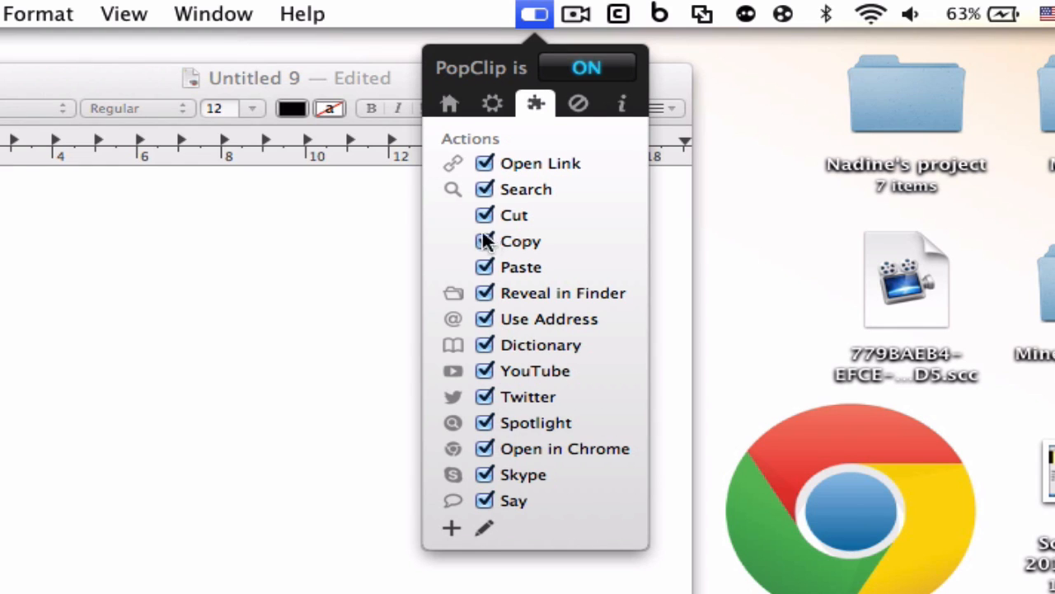
mouse_move(532, 427)
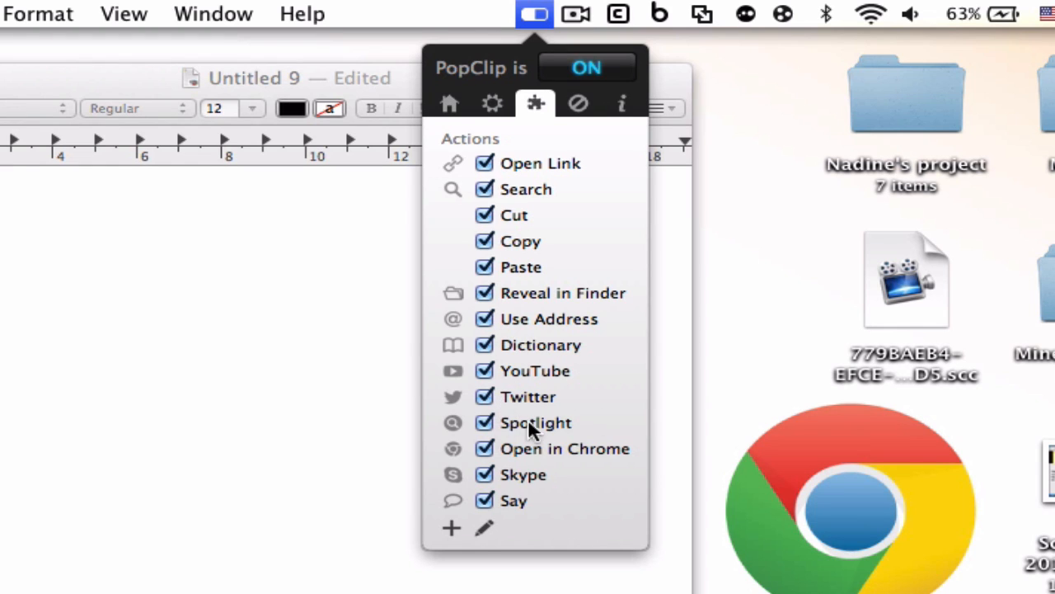
mouse_move(437, 355)
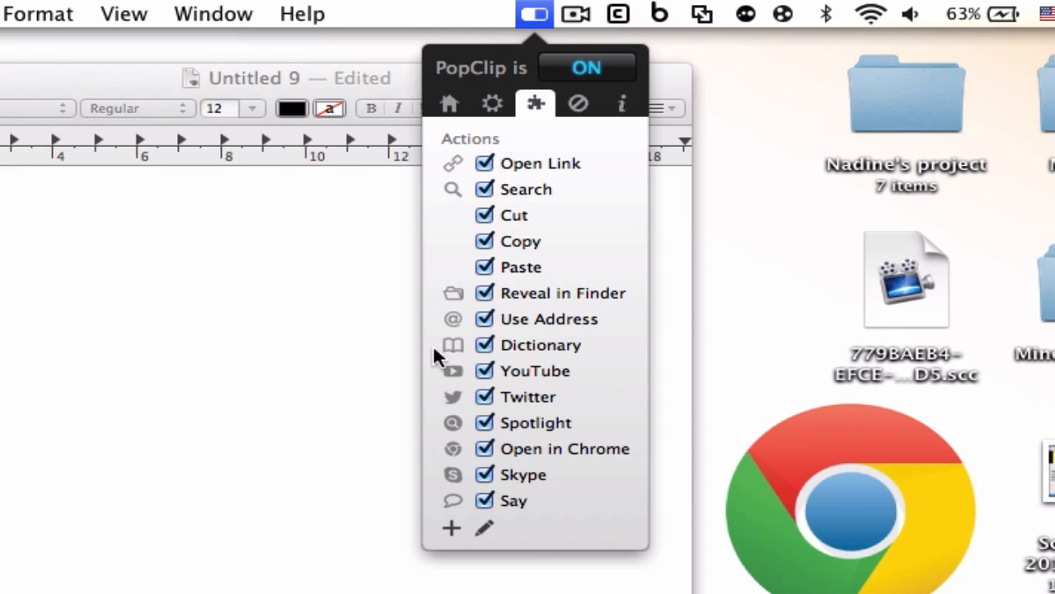
mouse_move(452, 529)
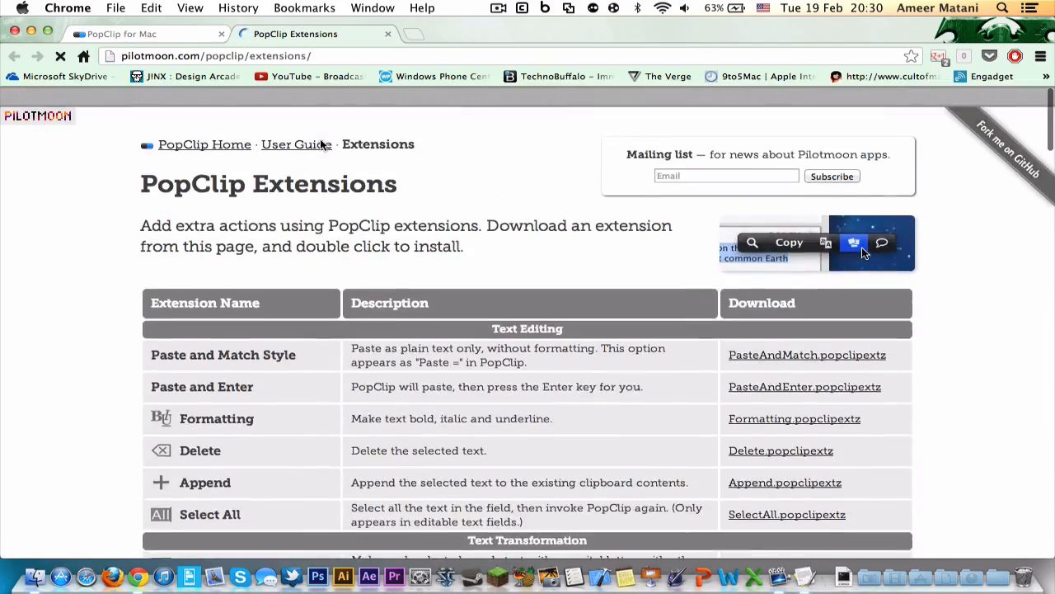
Scroll the extensions page past Notes, To-Do and Developer apps to Really Useful Tools.
scroll("down", 3)
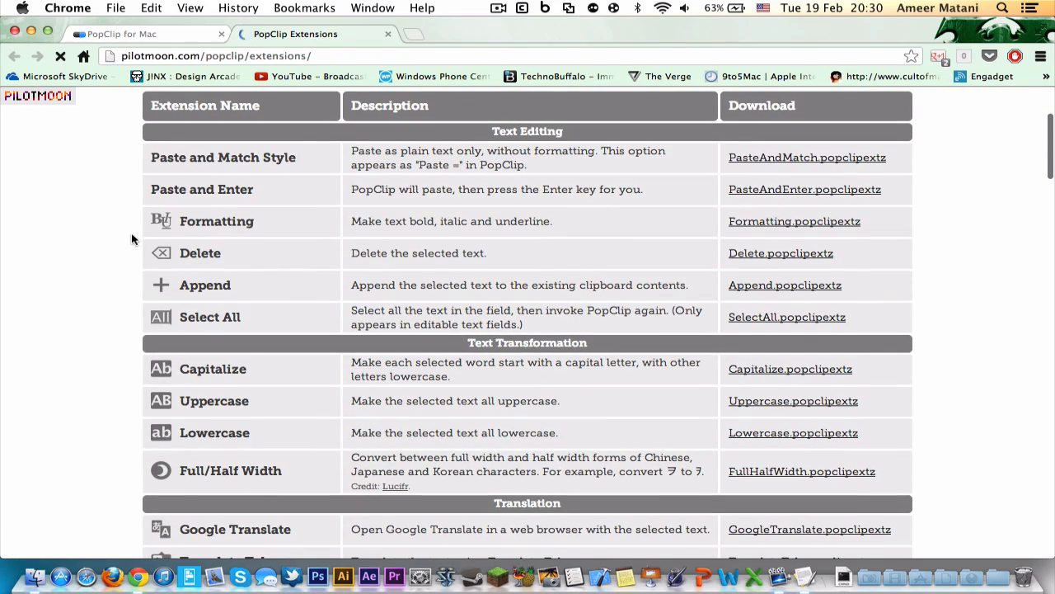
scroll("down", 3)
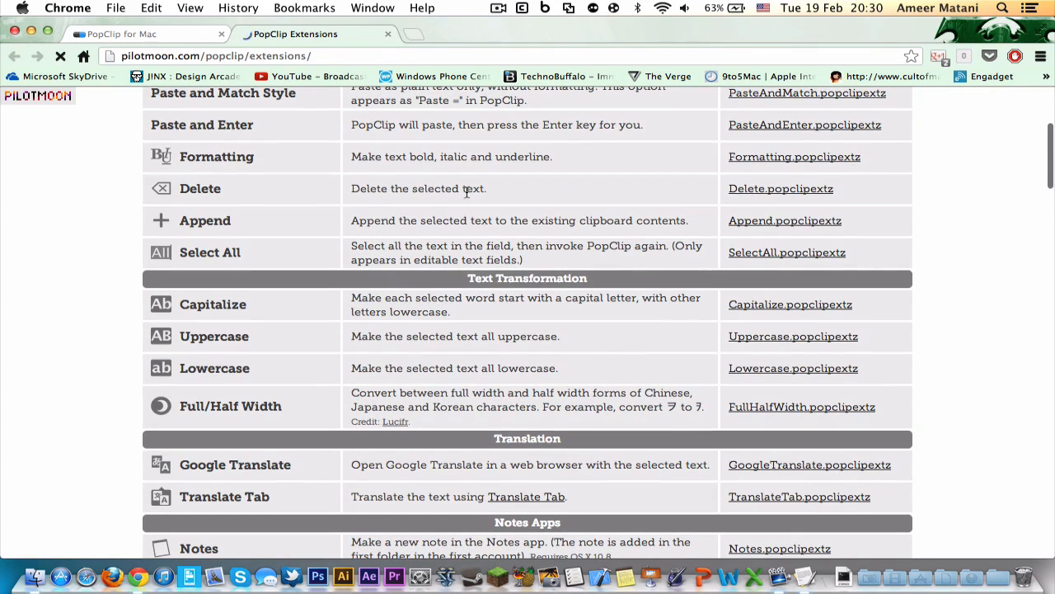
scroll("down", 3)
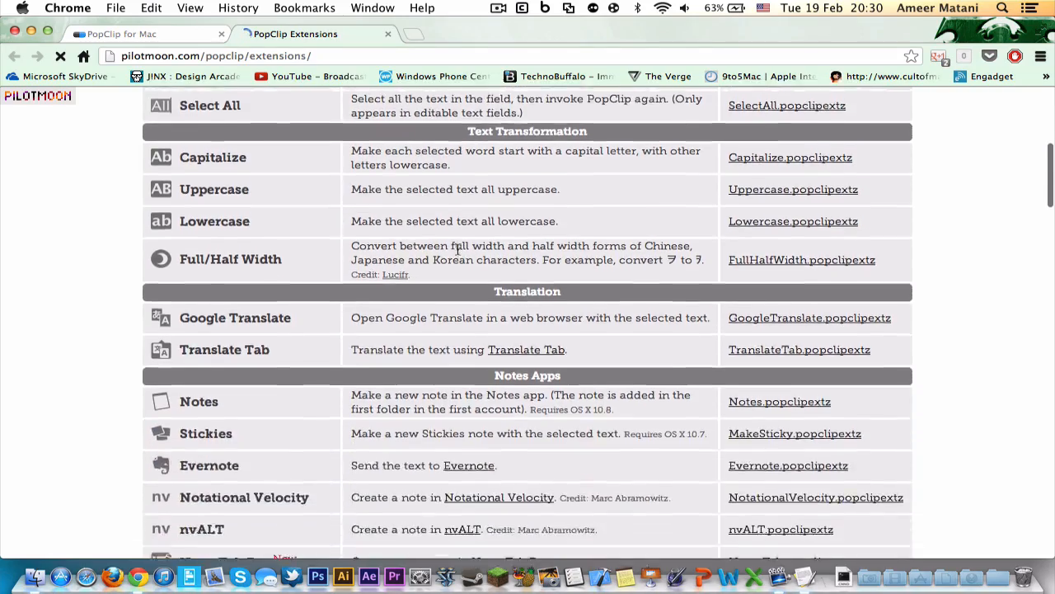
scroll("down", 3)
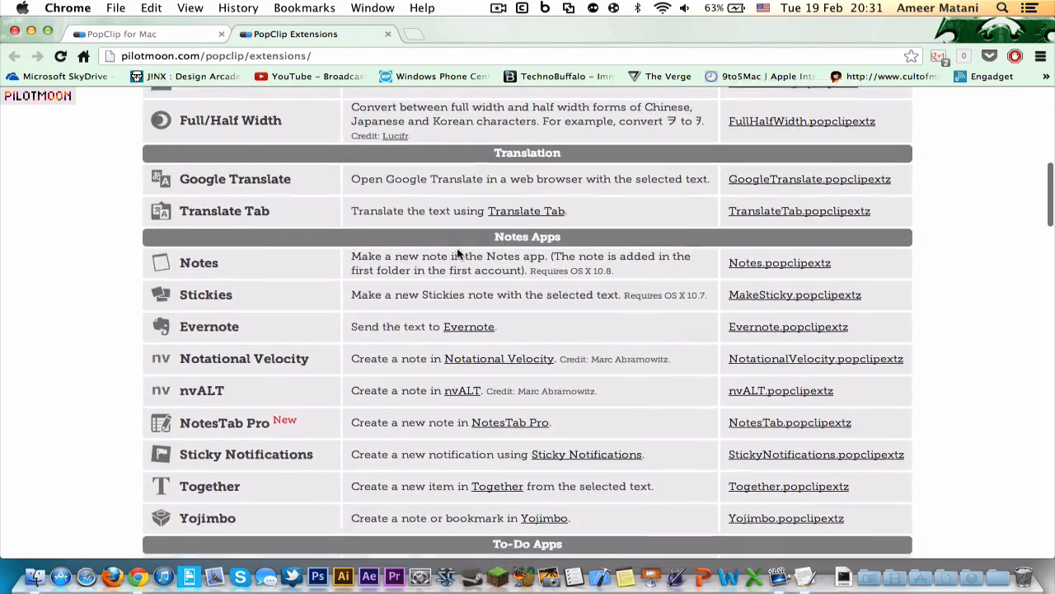
scroll("down", 3)
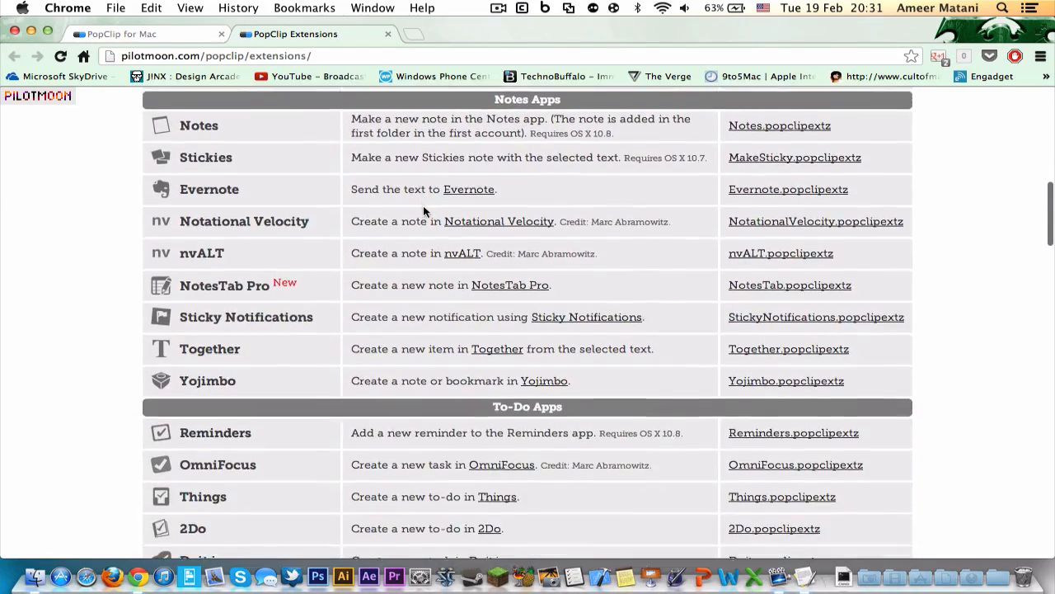
scroll("down", 3)
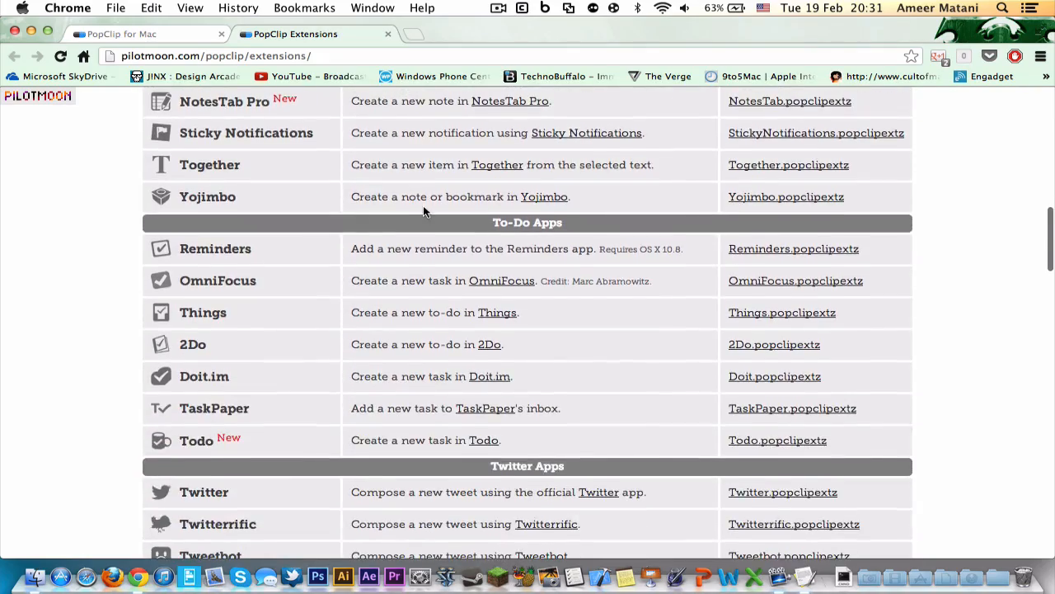
scroll("down", 3)
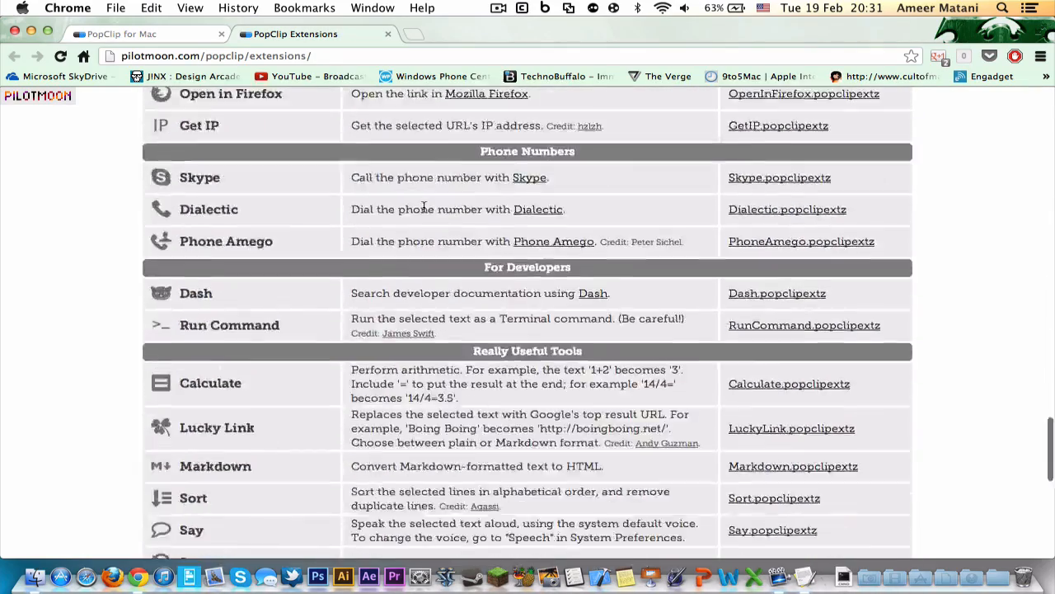
scroll("up", 3)
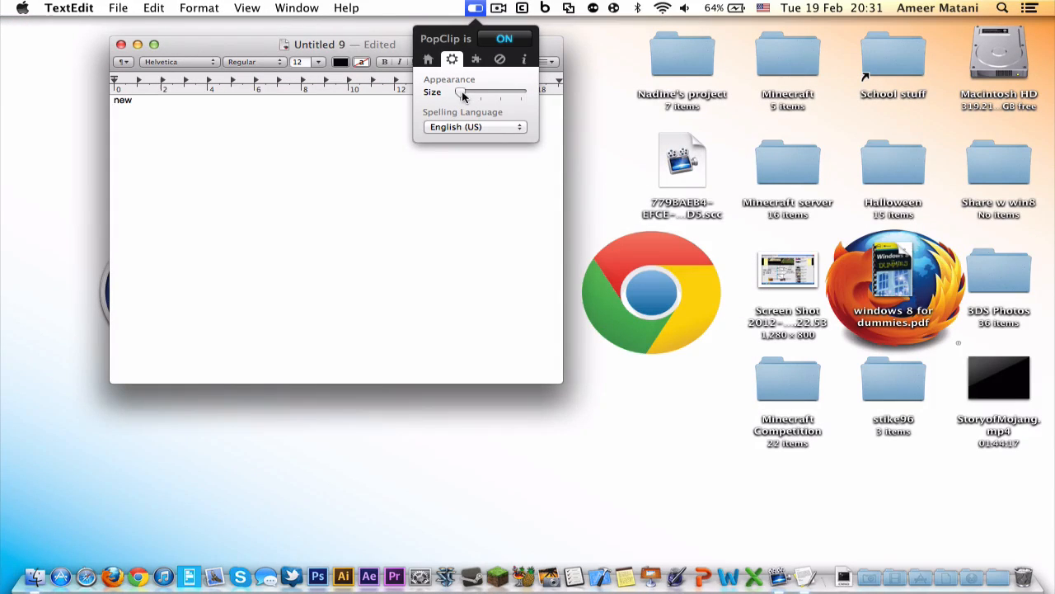
Show the action bar at the larger size over the selected word 'new', then reopen settings.
left_click(181, 129)
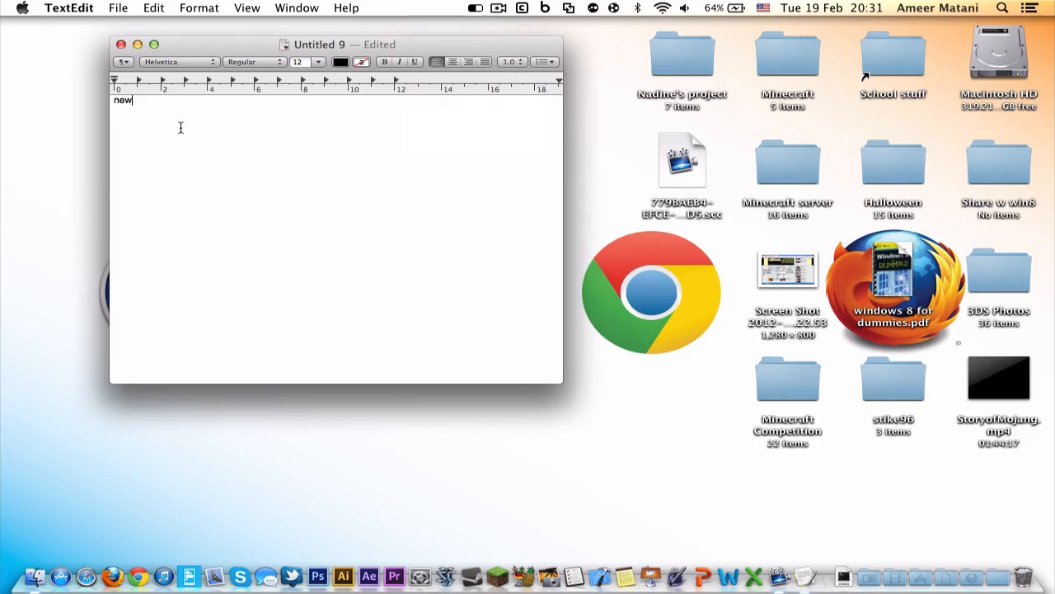
double_click(122, 100)
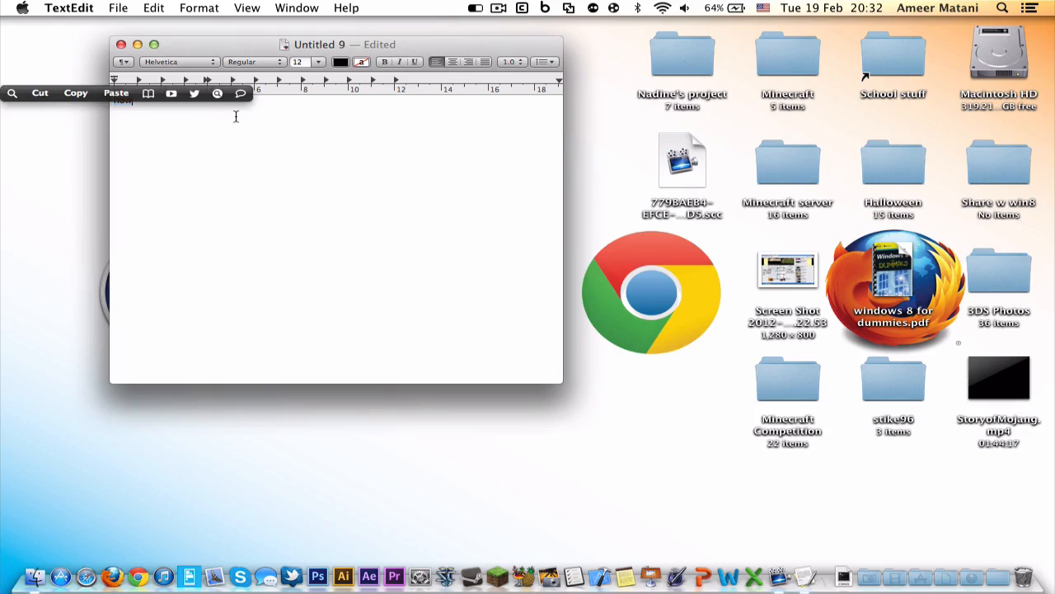
left_click(475, 6)
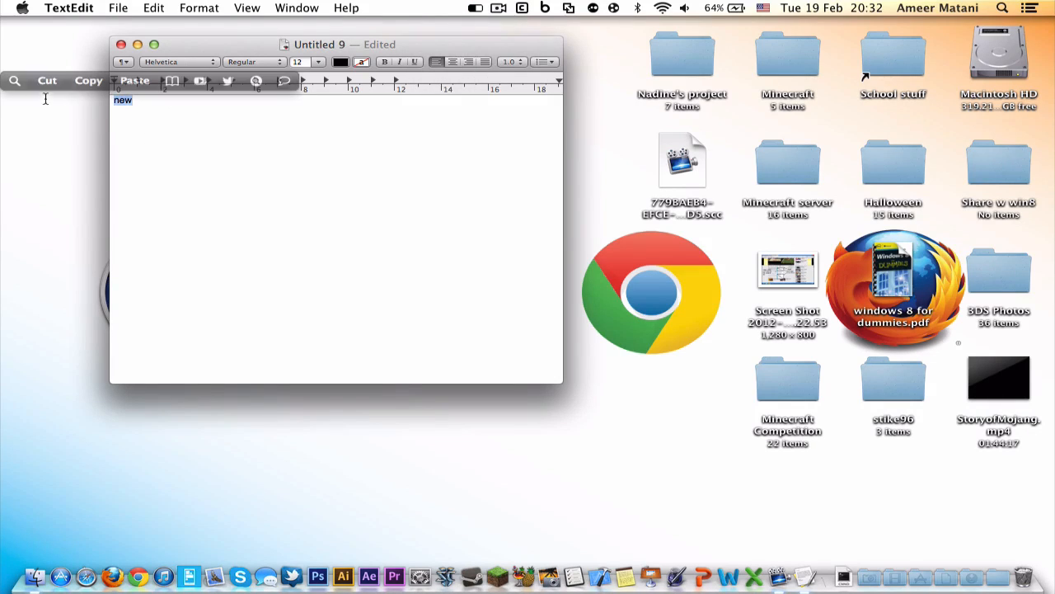
left_click(475, 6)
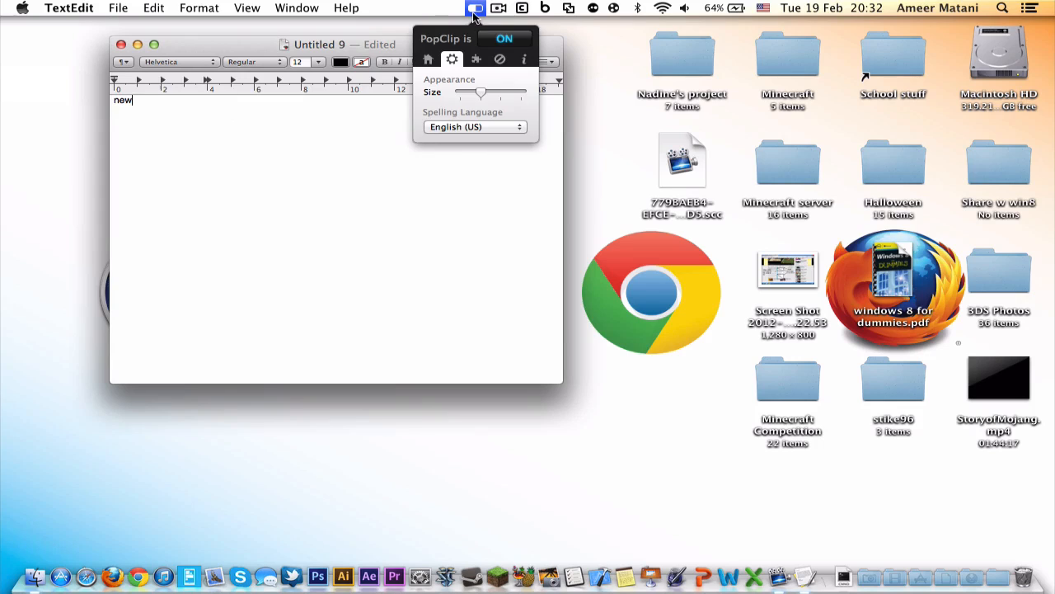
Review the Spelling Language choices and turn off automatic update checking in general options.
left_click(475, 125)
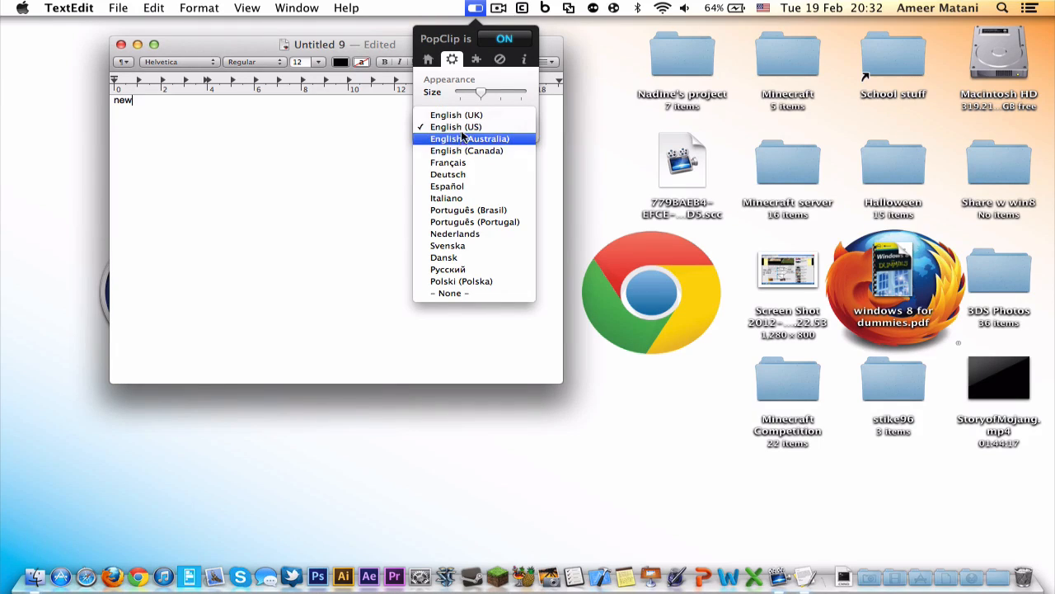
left_click(429, 59)
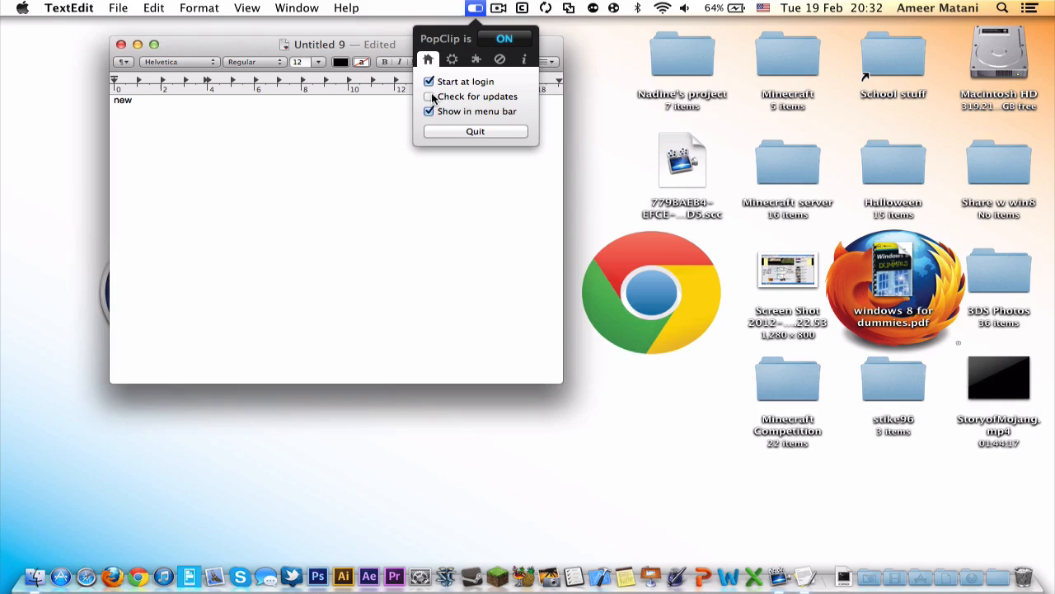
left_click(428, 113)
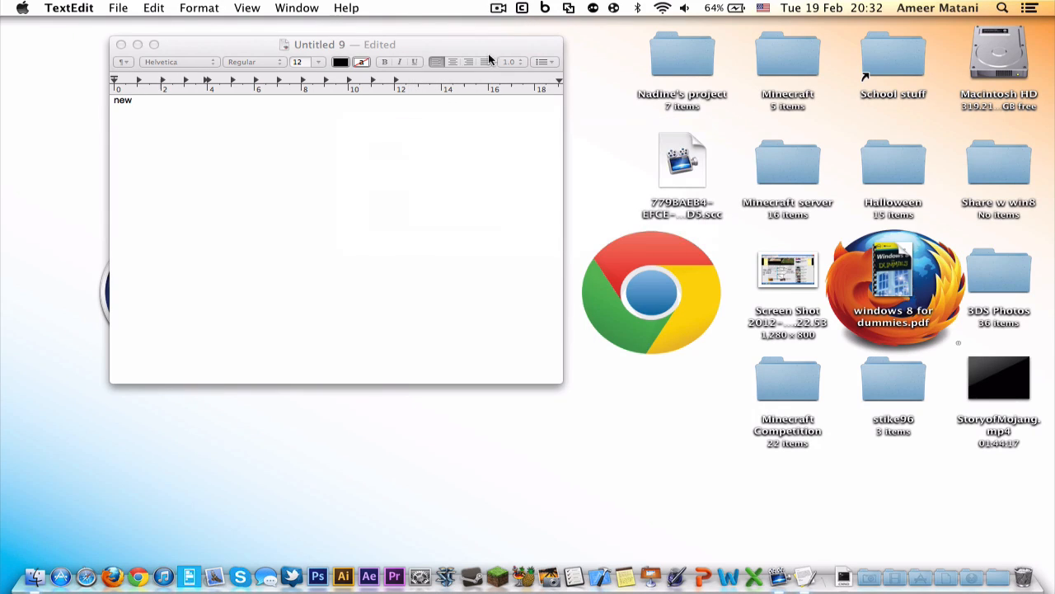
Return to the PopClip for Mac page and scroll to its Download button and $4.99 price.
left_click(182, 109)
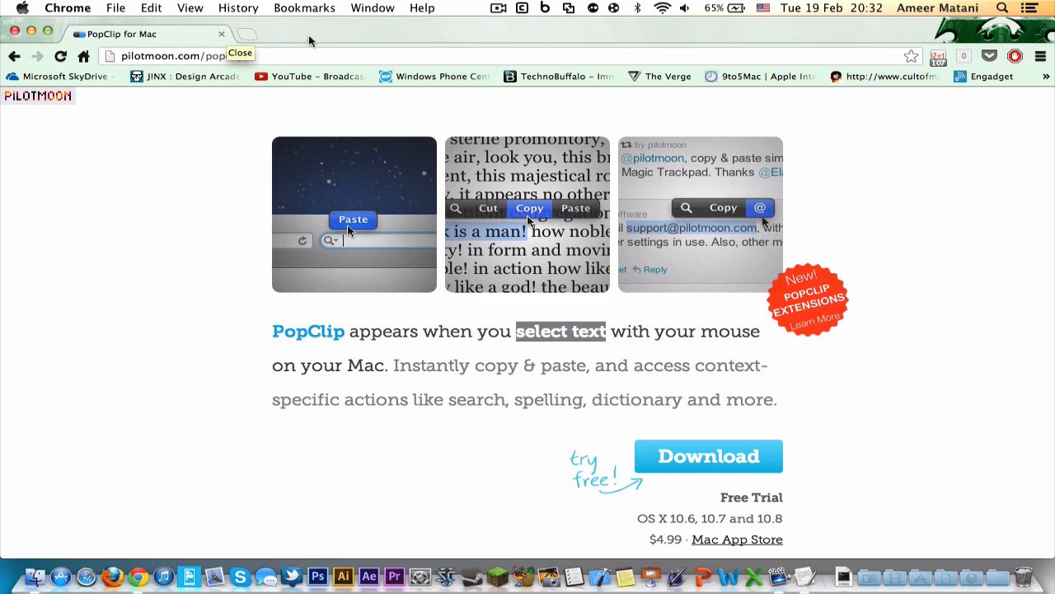
mouse_move(491, 350)
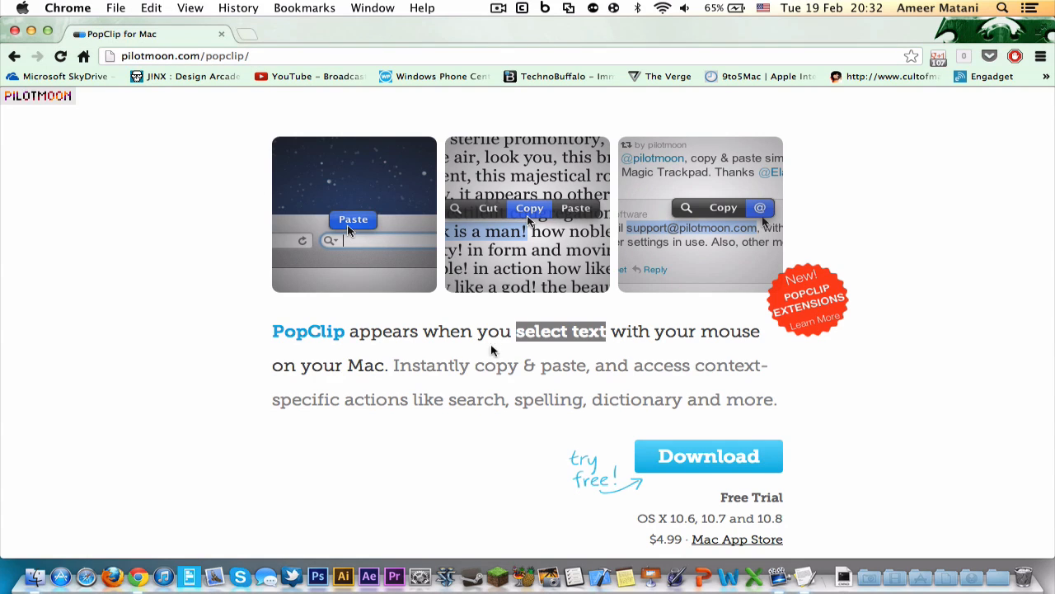
scroll("down", 3)
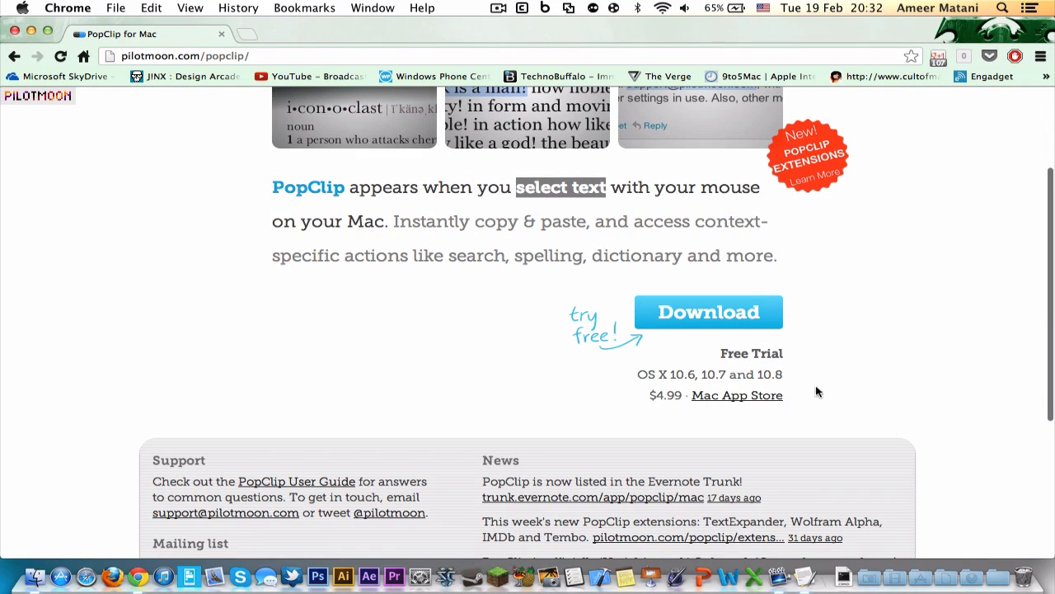
mouse_move(660, 409)
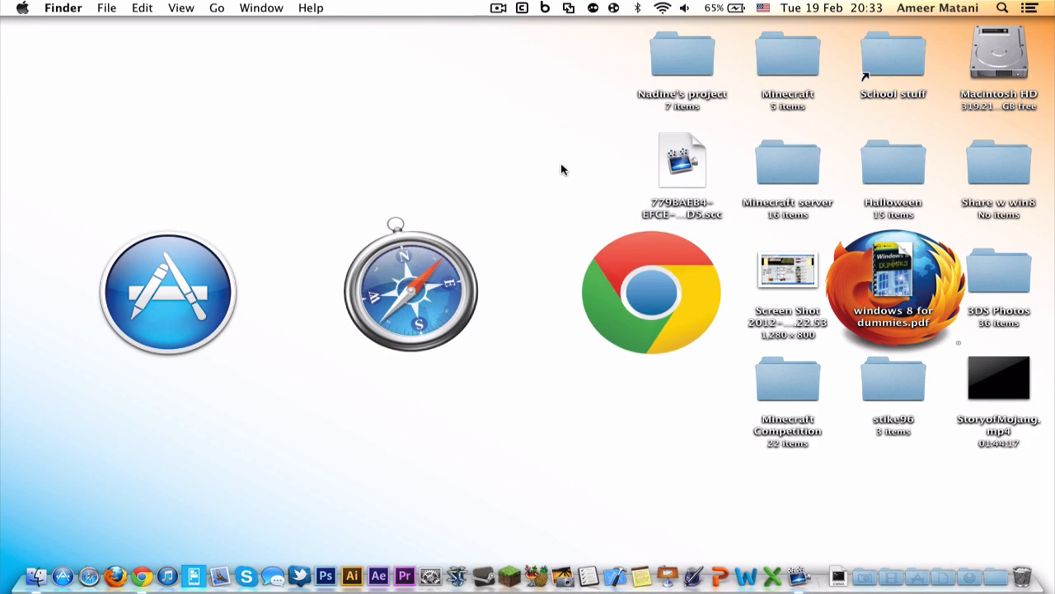
Show PopClip's About screen listing version 1.4.4 with help, email and Twitter links.
type("pop")
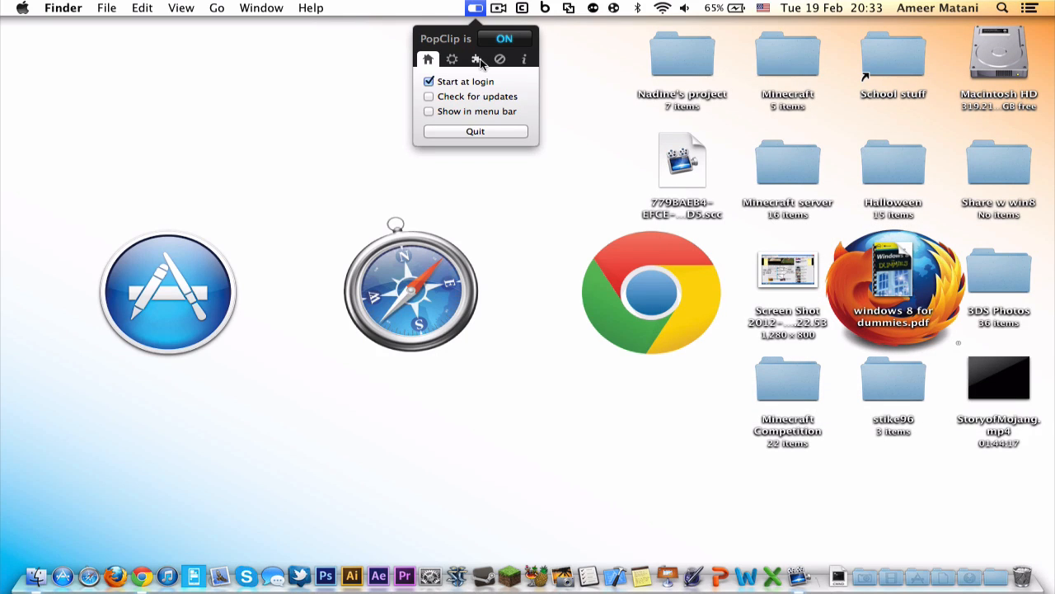
mouse_move(534, 67)
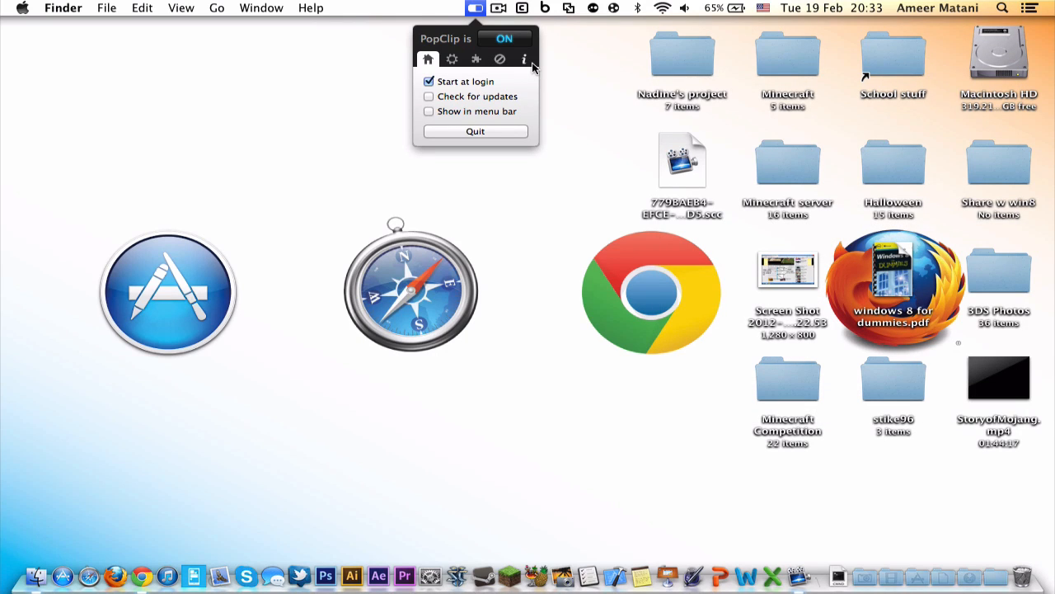
left_click(524, 59)
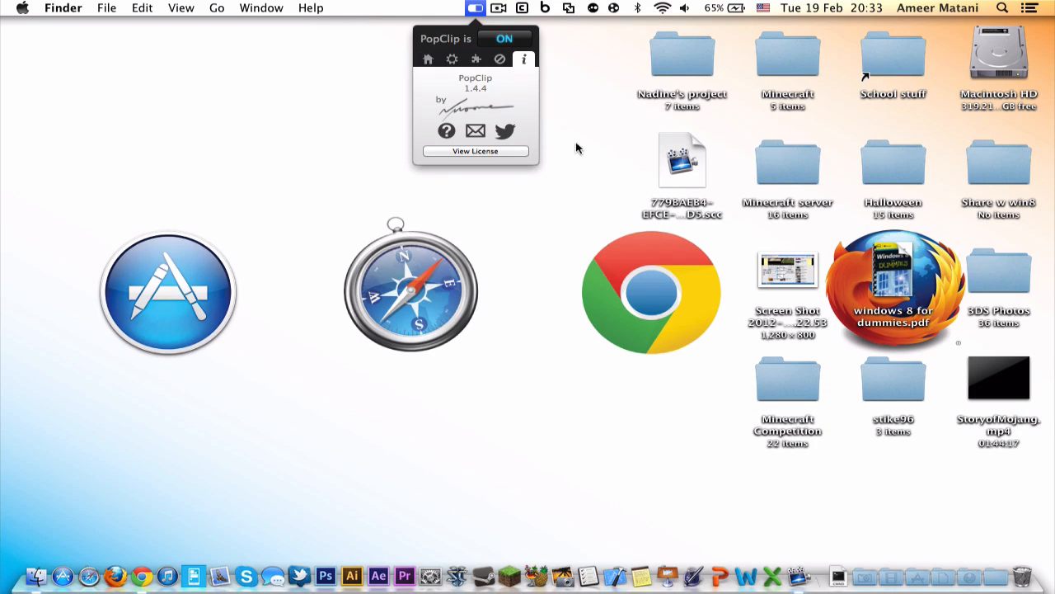